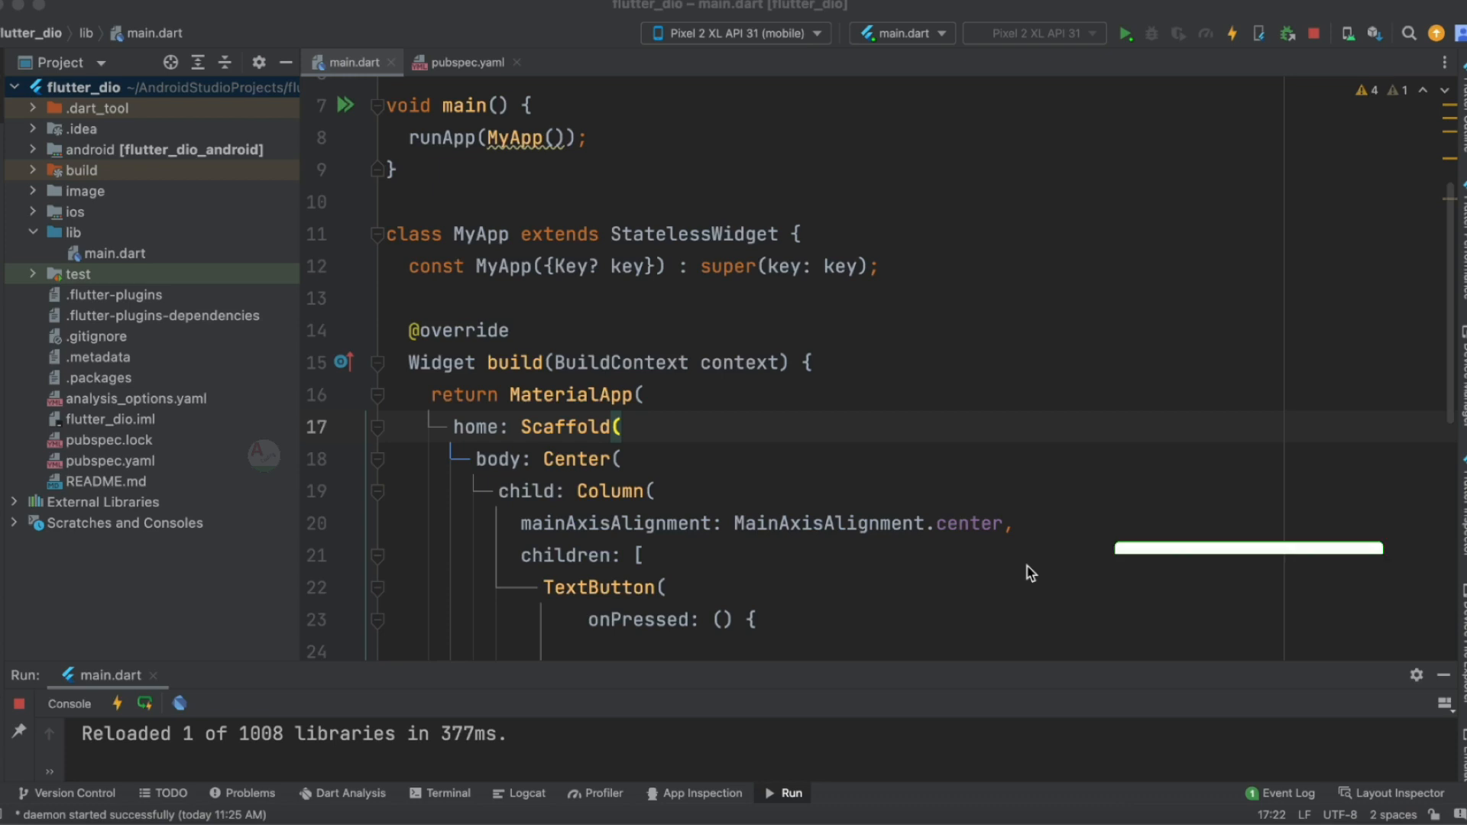
click(1231, 501)
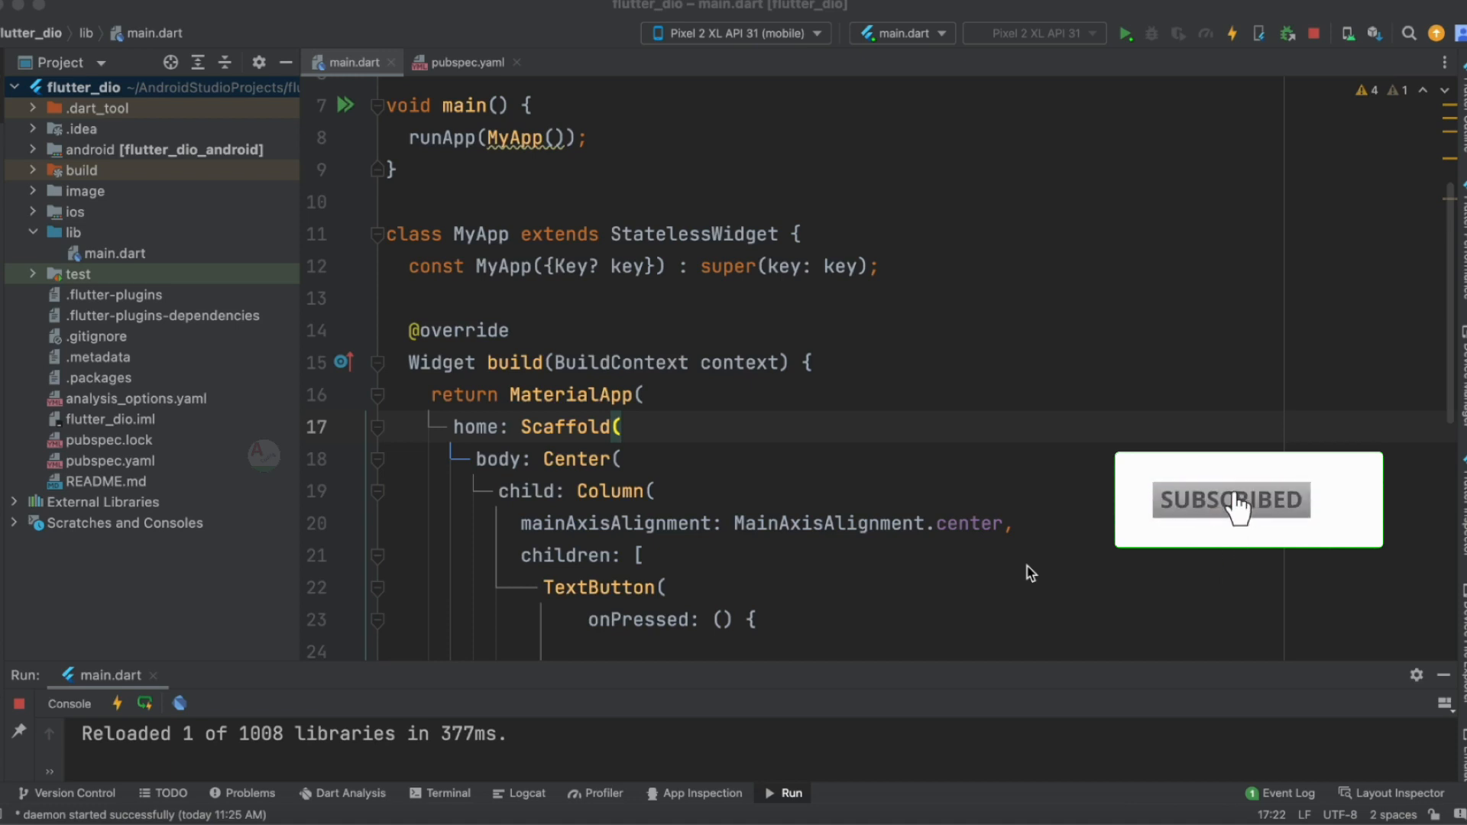